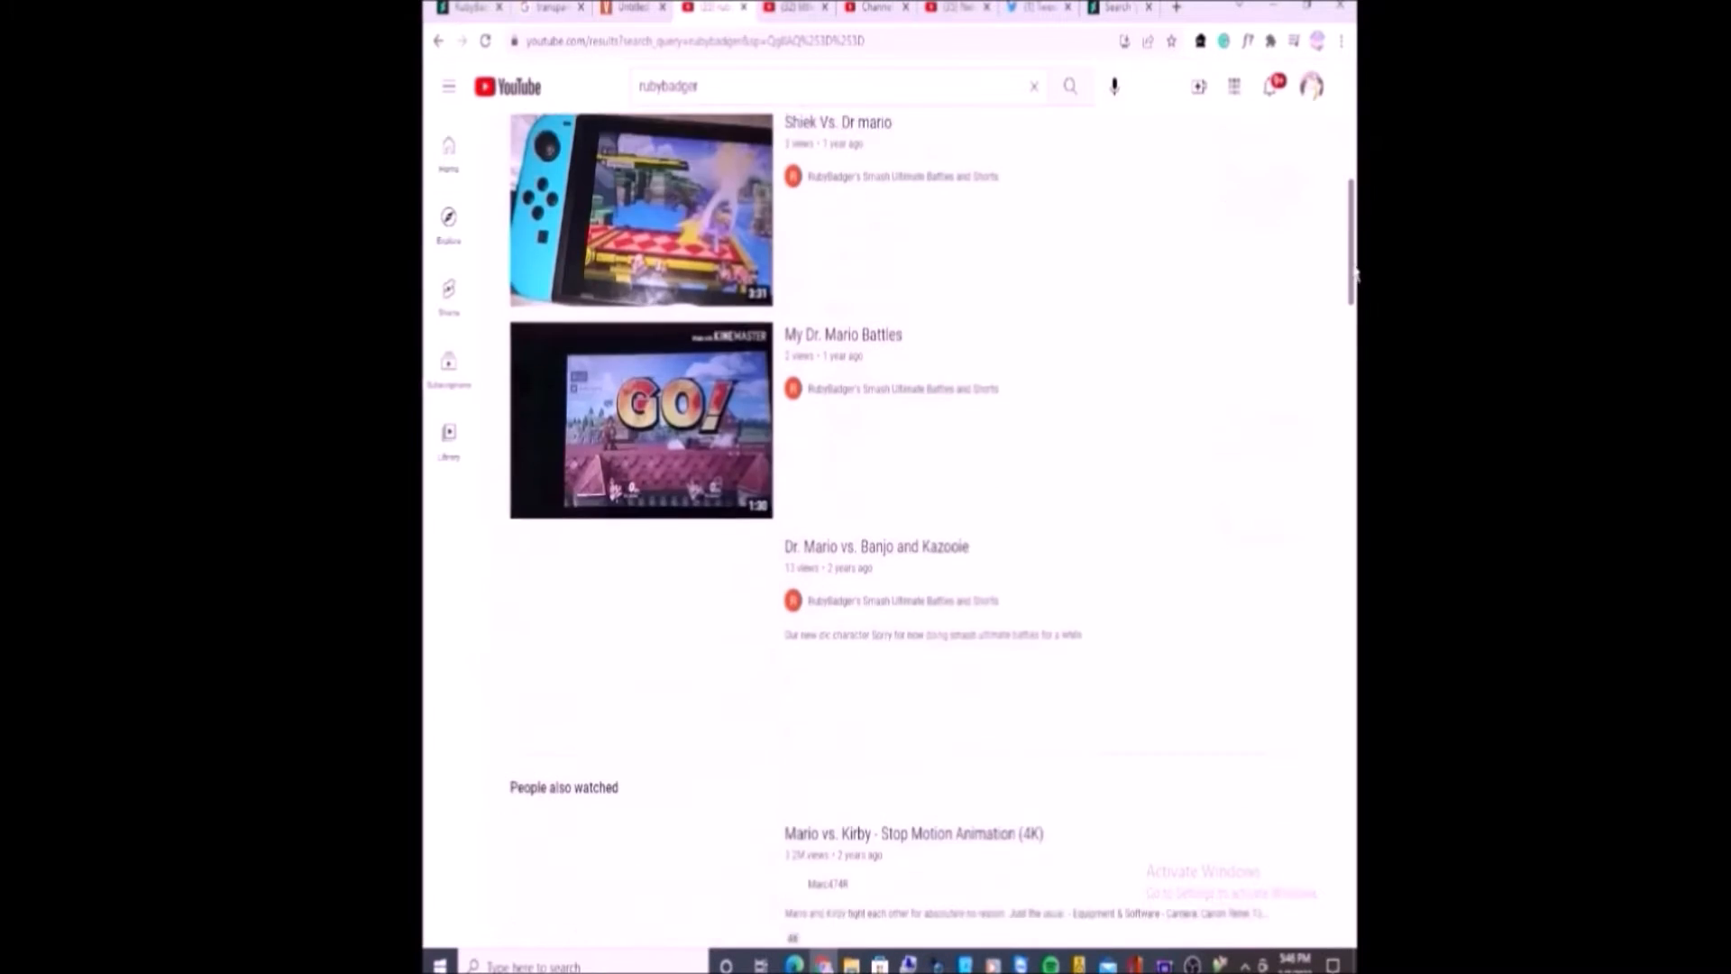
Go from the rubybadger search results to your own channel's home page.
{"action": "scroll", "scroll_direction": "down", "scroll_amount": 3}
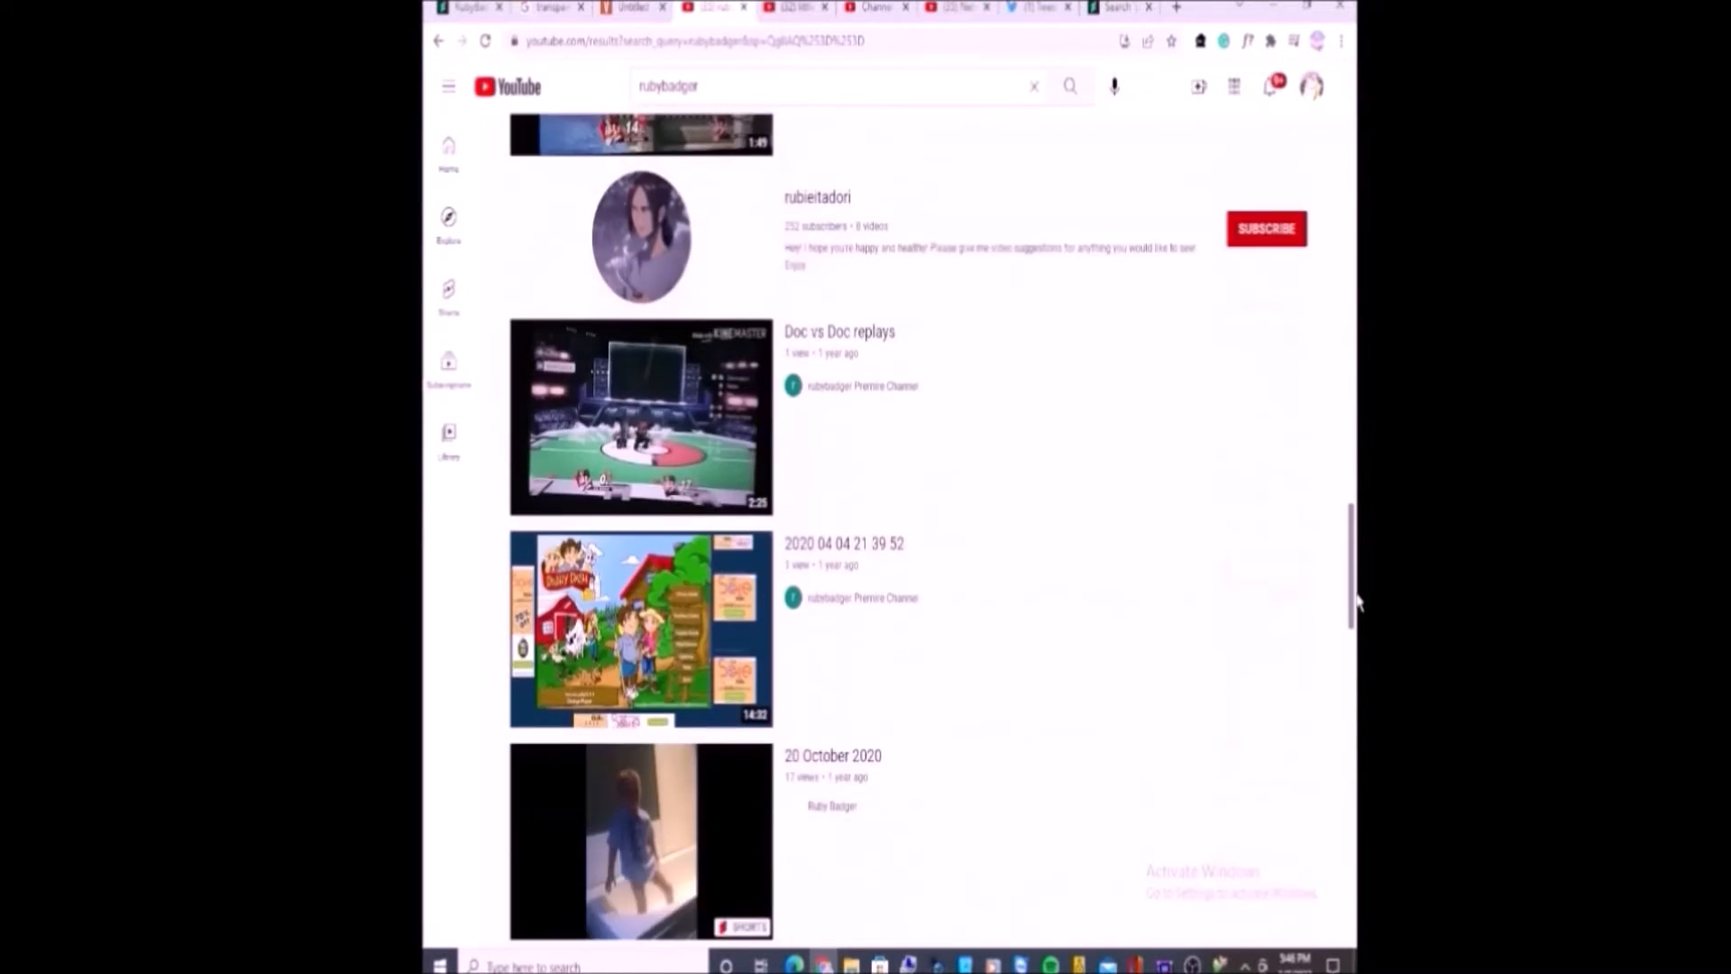
{"action": "scroll", "scroll_direction": "down", "scroll_amount": 3}
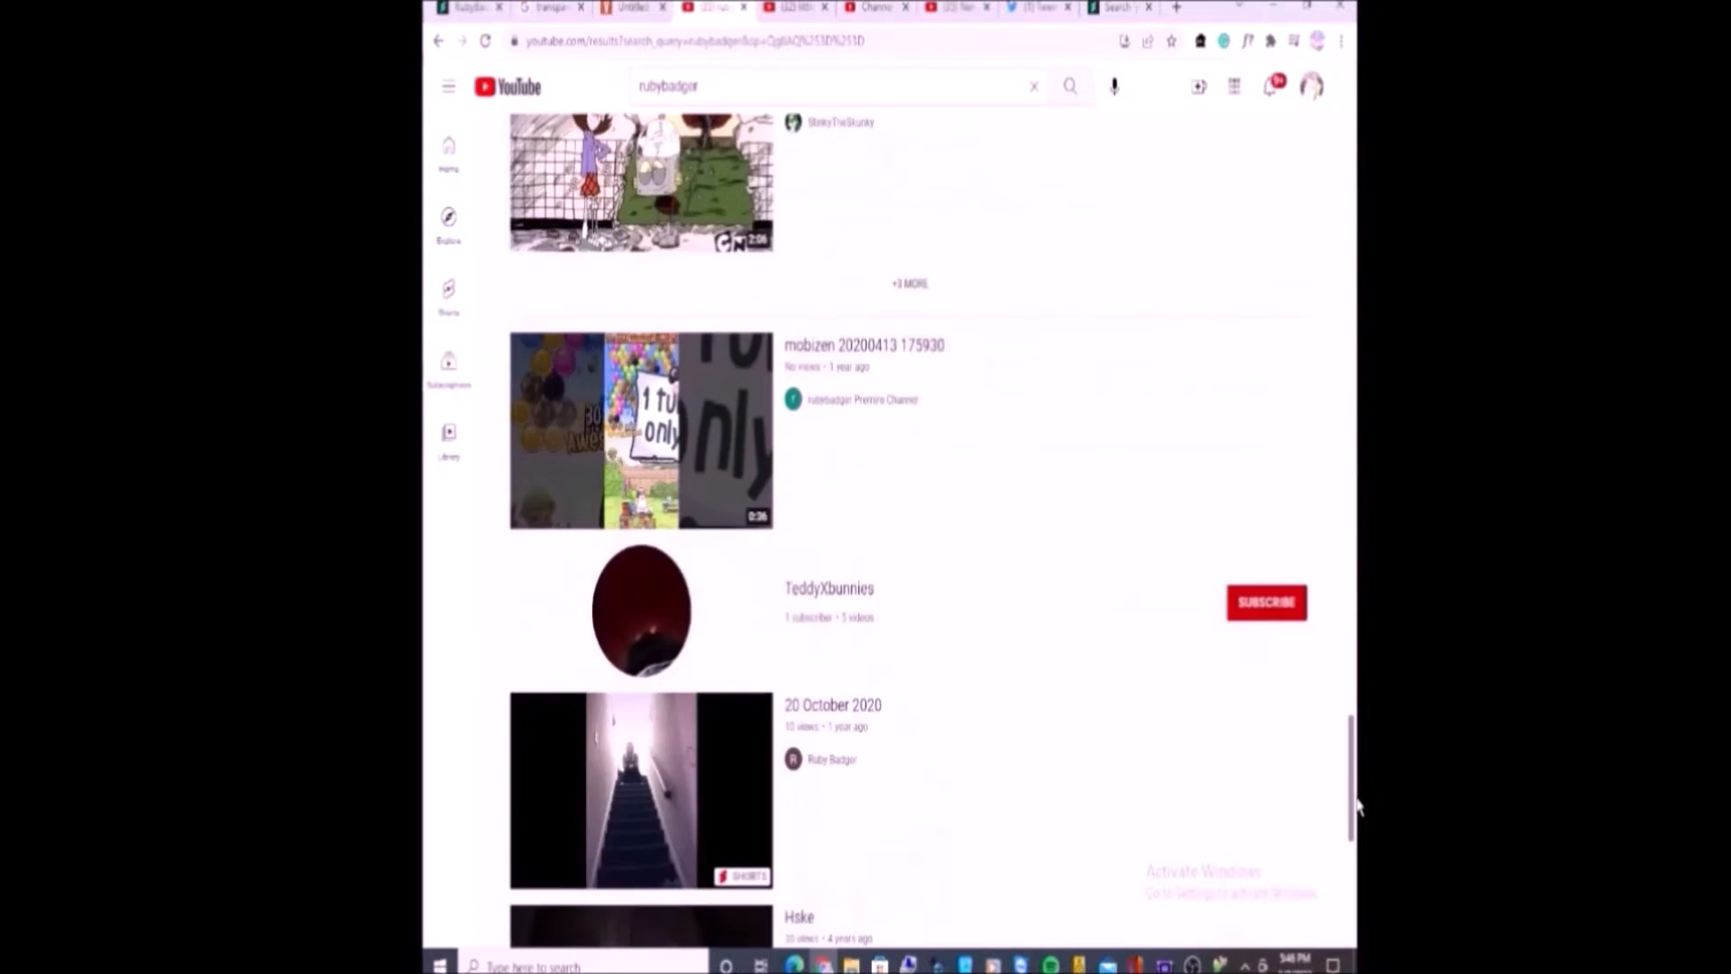
{"action": "left_click", "coordinate": [1311, 86]}
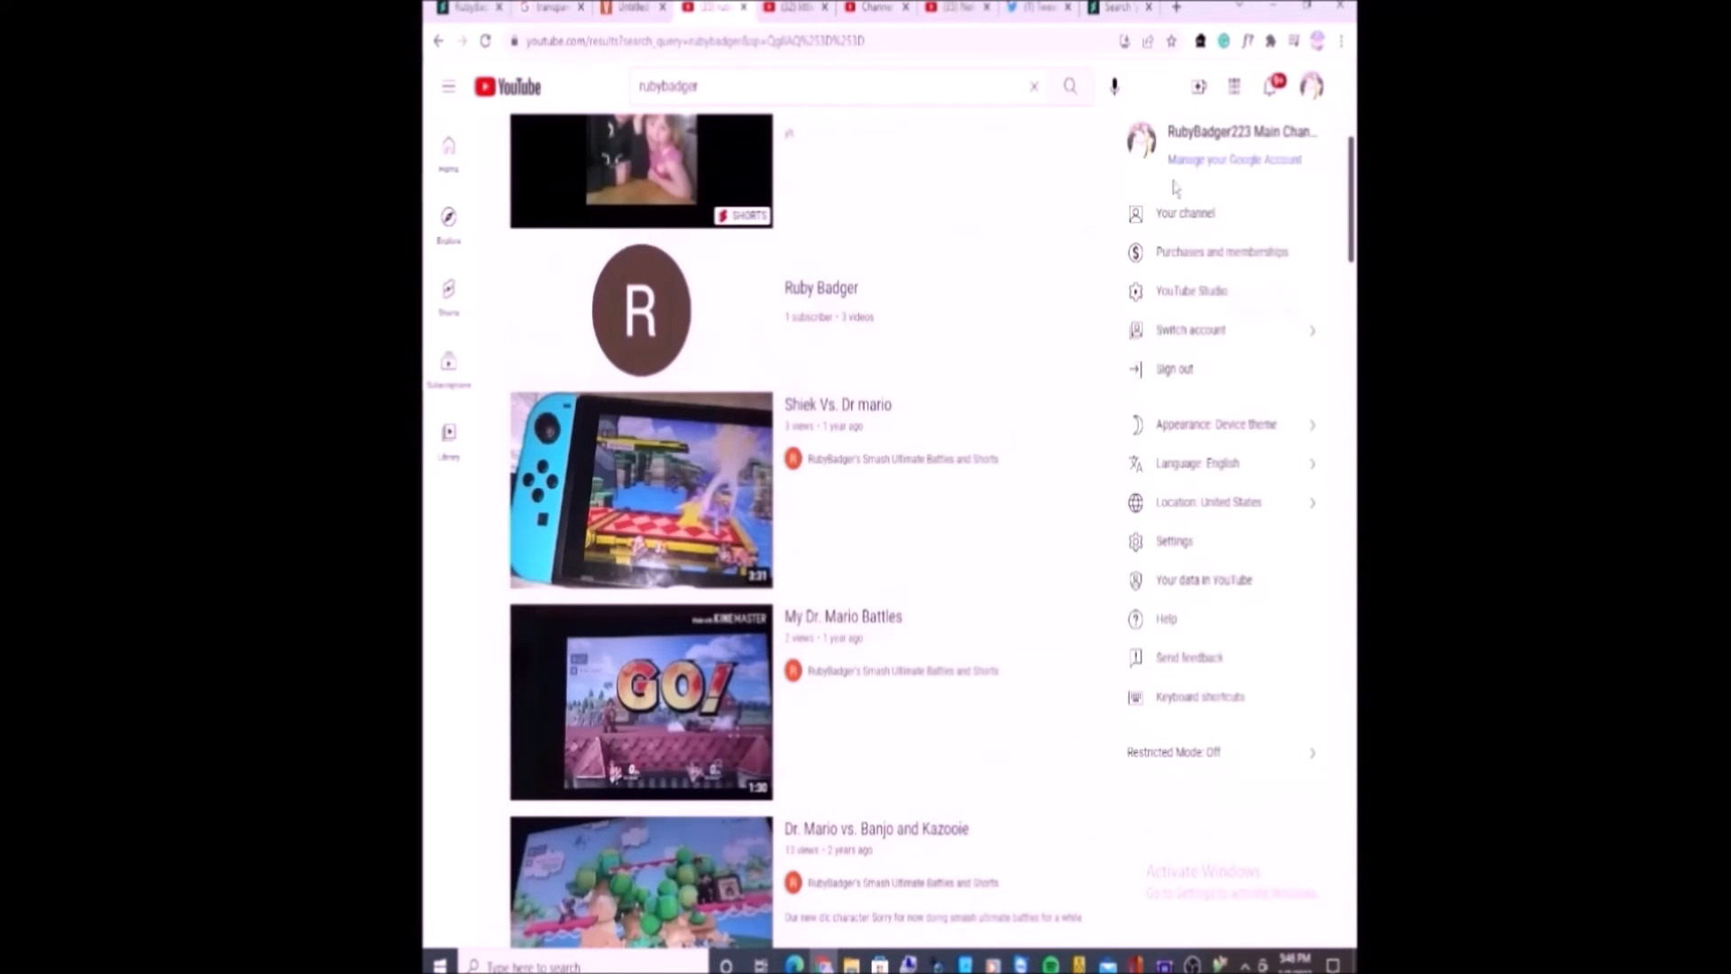
{"action": "left_click", "coordinate": [1185, 213]}
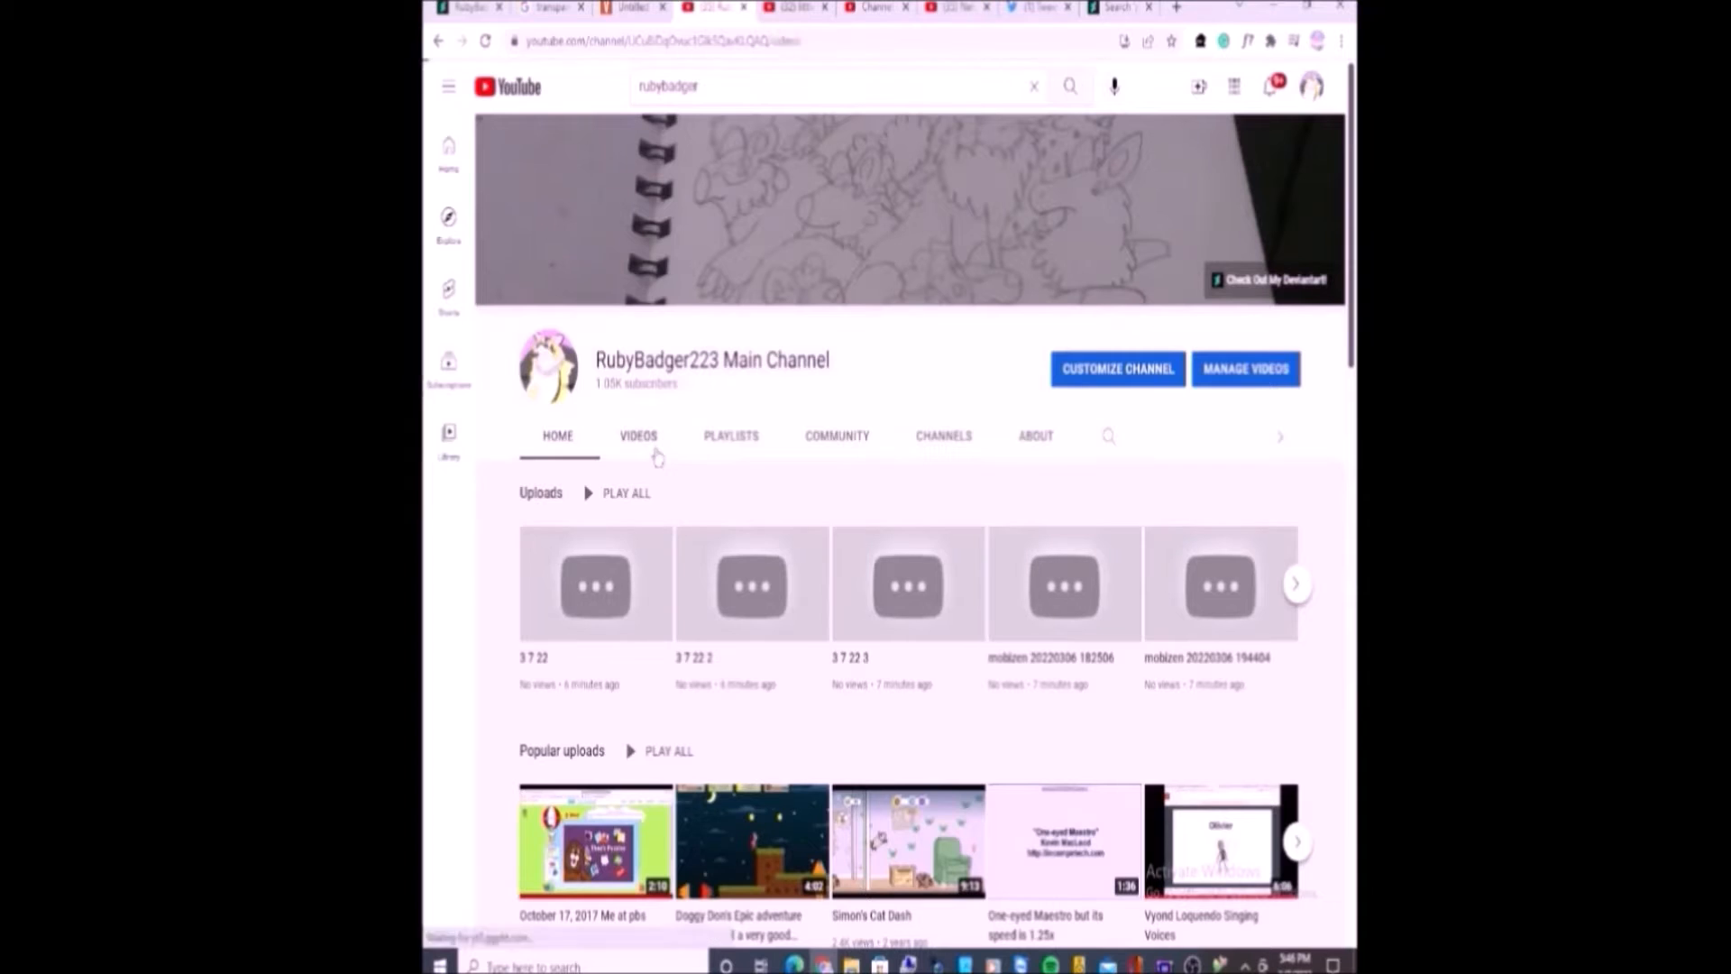
Open the 'Yoshi's Story and super smash bros melee' replay from the channel's Videos list.
{"action": "left_click", "coordinate": [637, 436]}
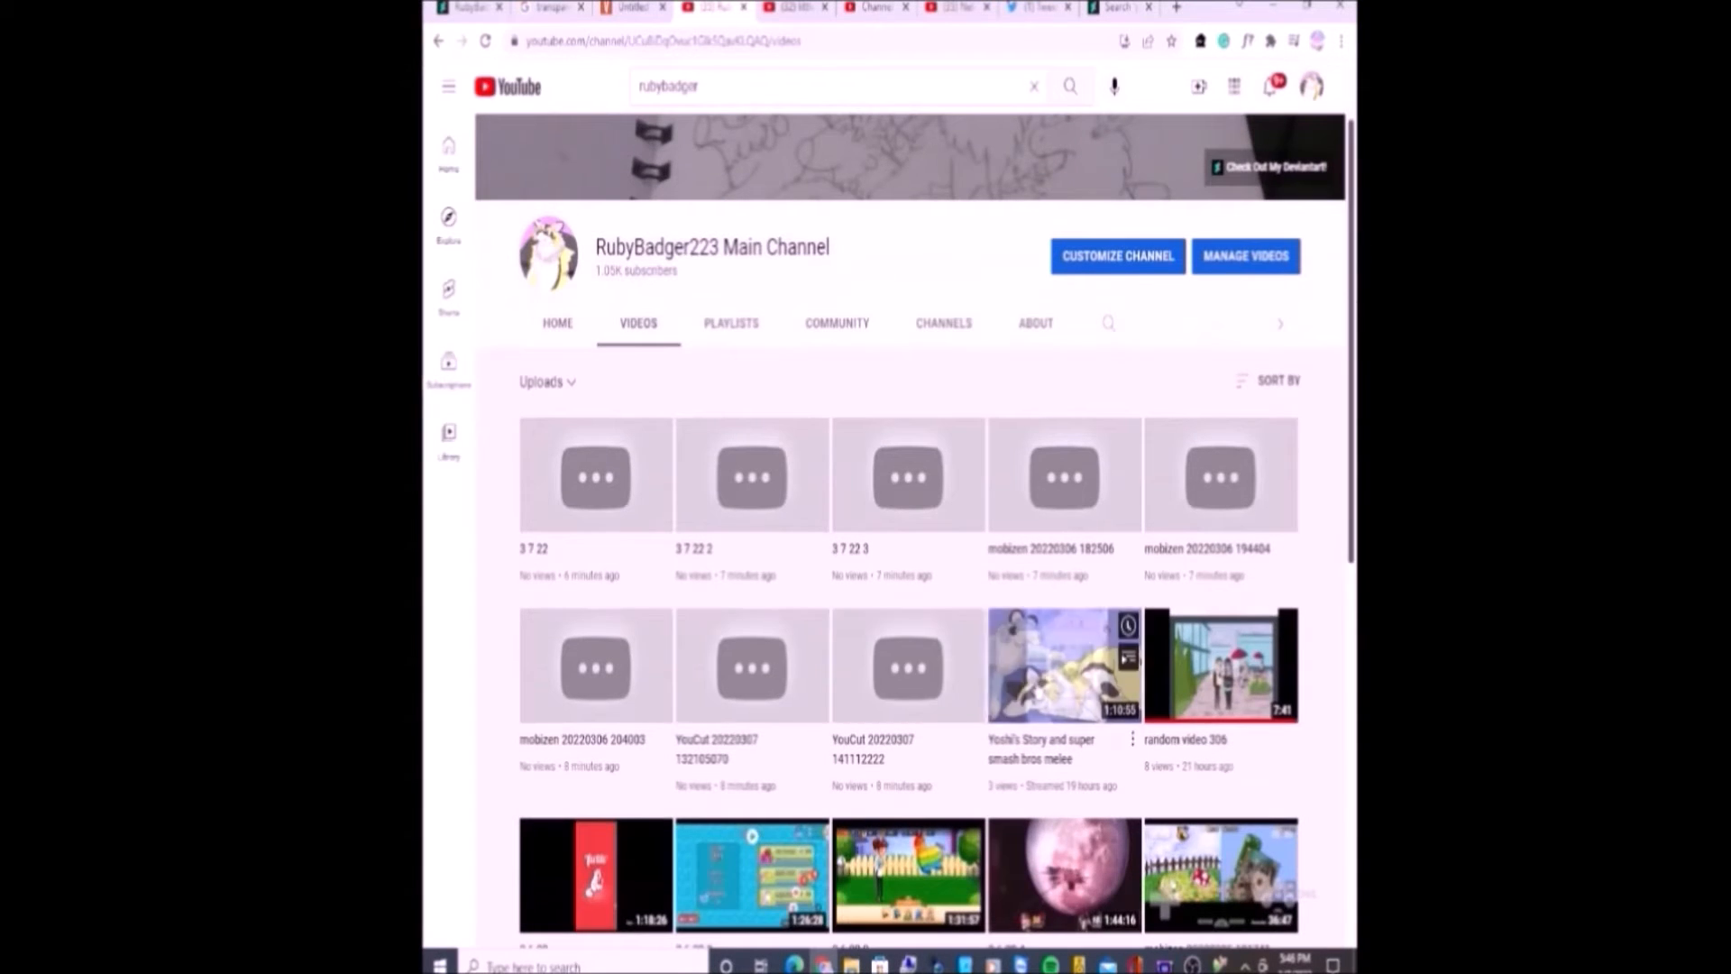
{"action": "left_click", "coordinate": [1060, 663]}
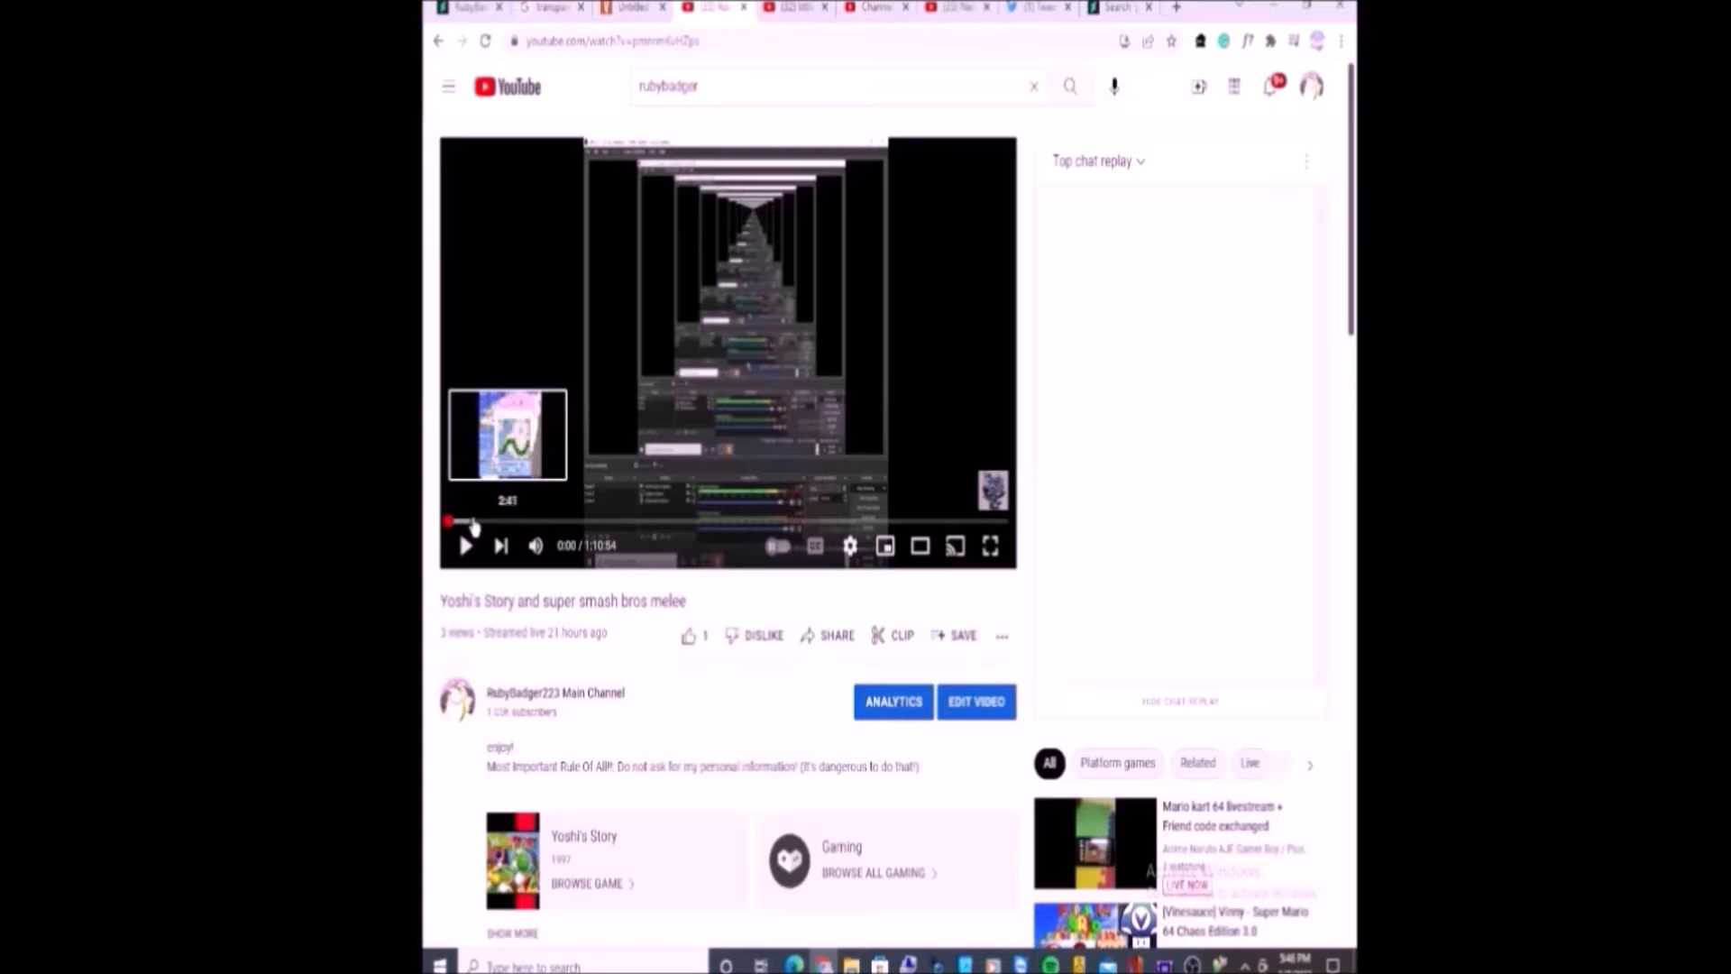
Skip the Yoshi's Story replay about three minutes in, pause, then resume playback.
{"action": "left_click", "coordinate": [465, 546]}
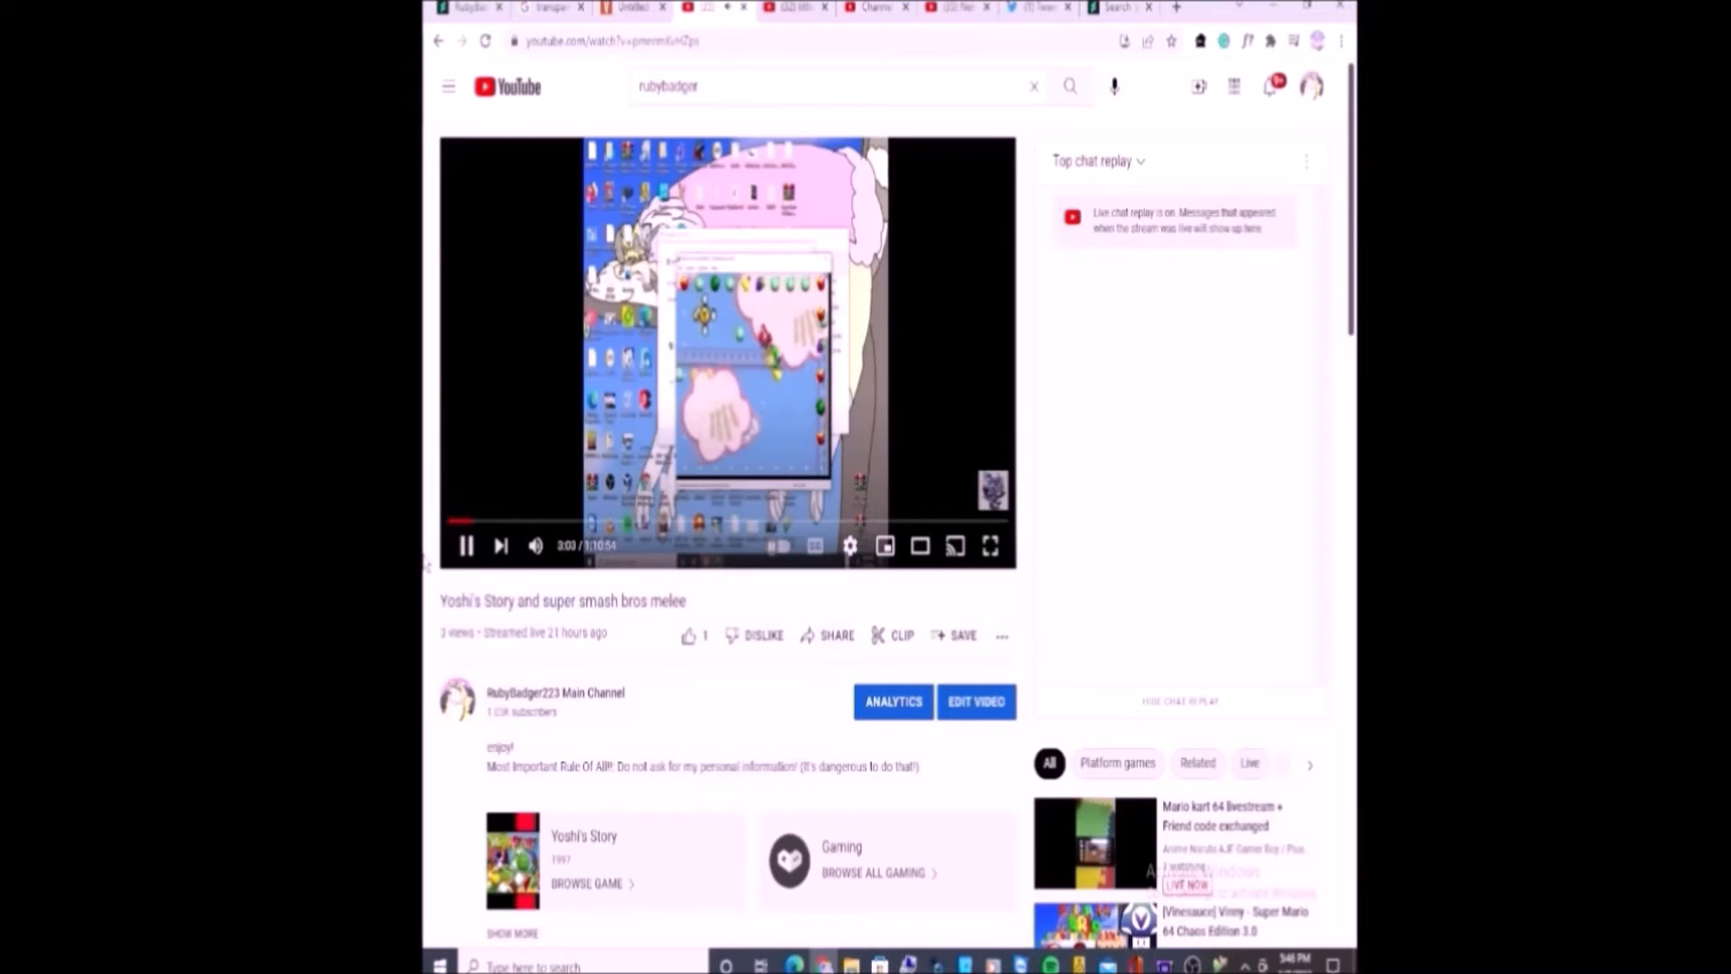
{"action": "left_click", "coordinate": [849, 545]}
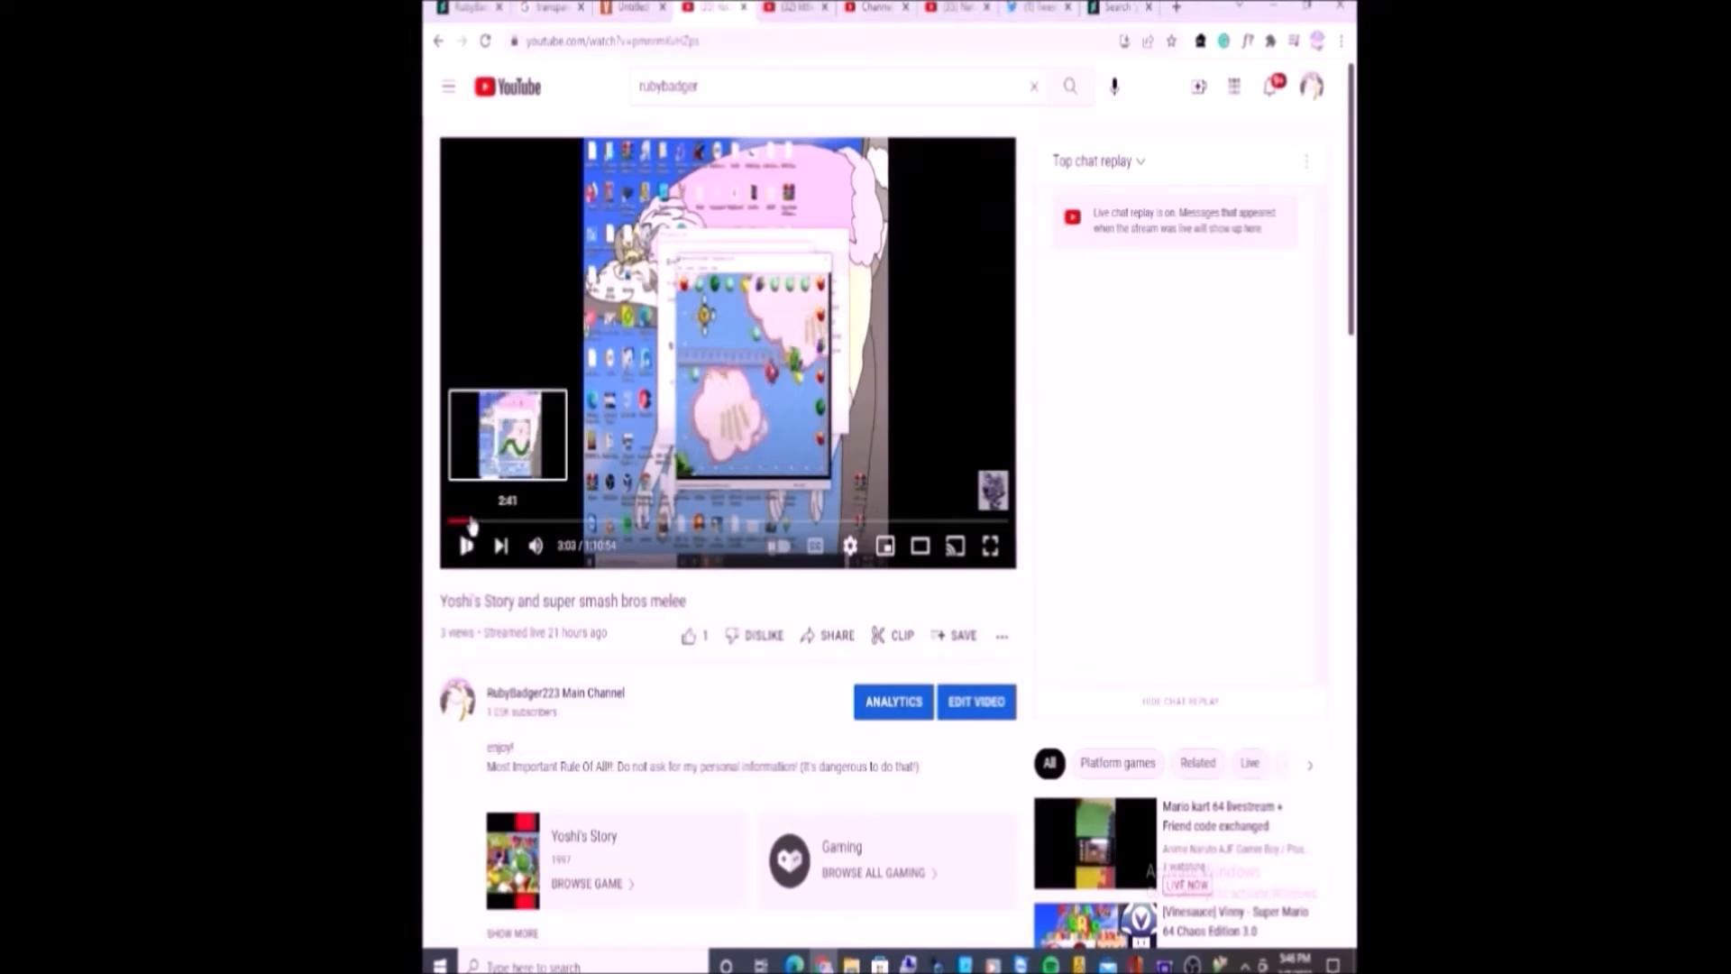
{"action": "left_click", "coordinate": [465, 546]}
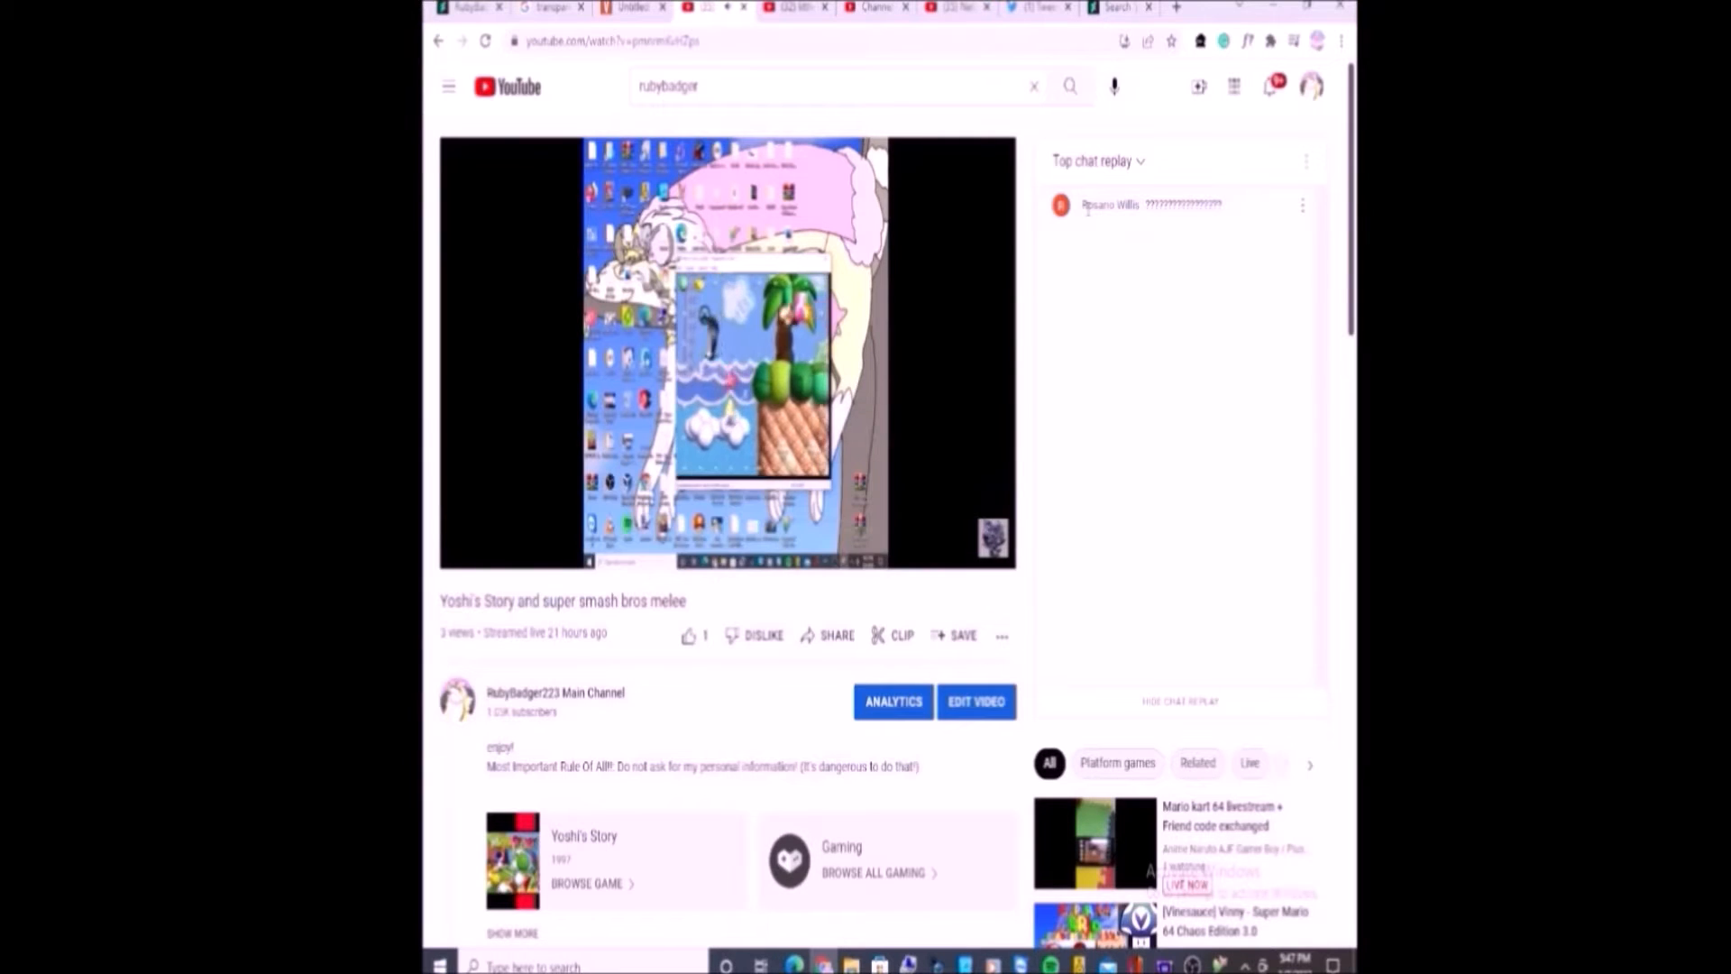
{"action": "left_click_drag", "start_coordinate": [1081, 205], "coordinate": [1220, 207]}
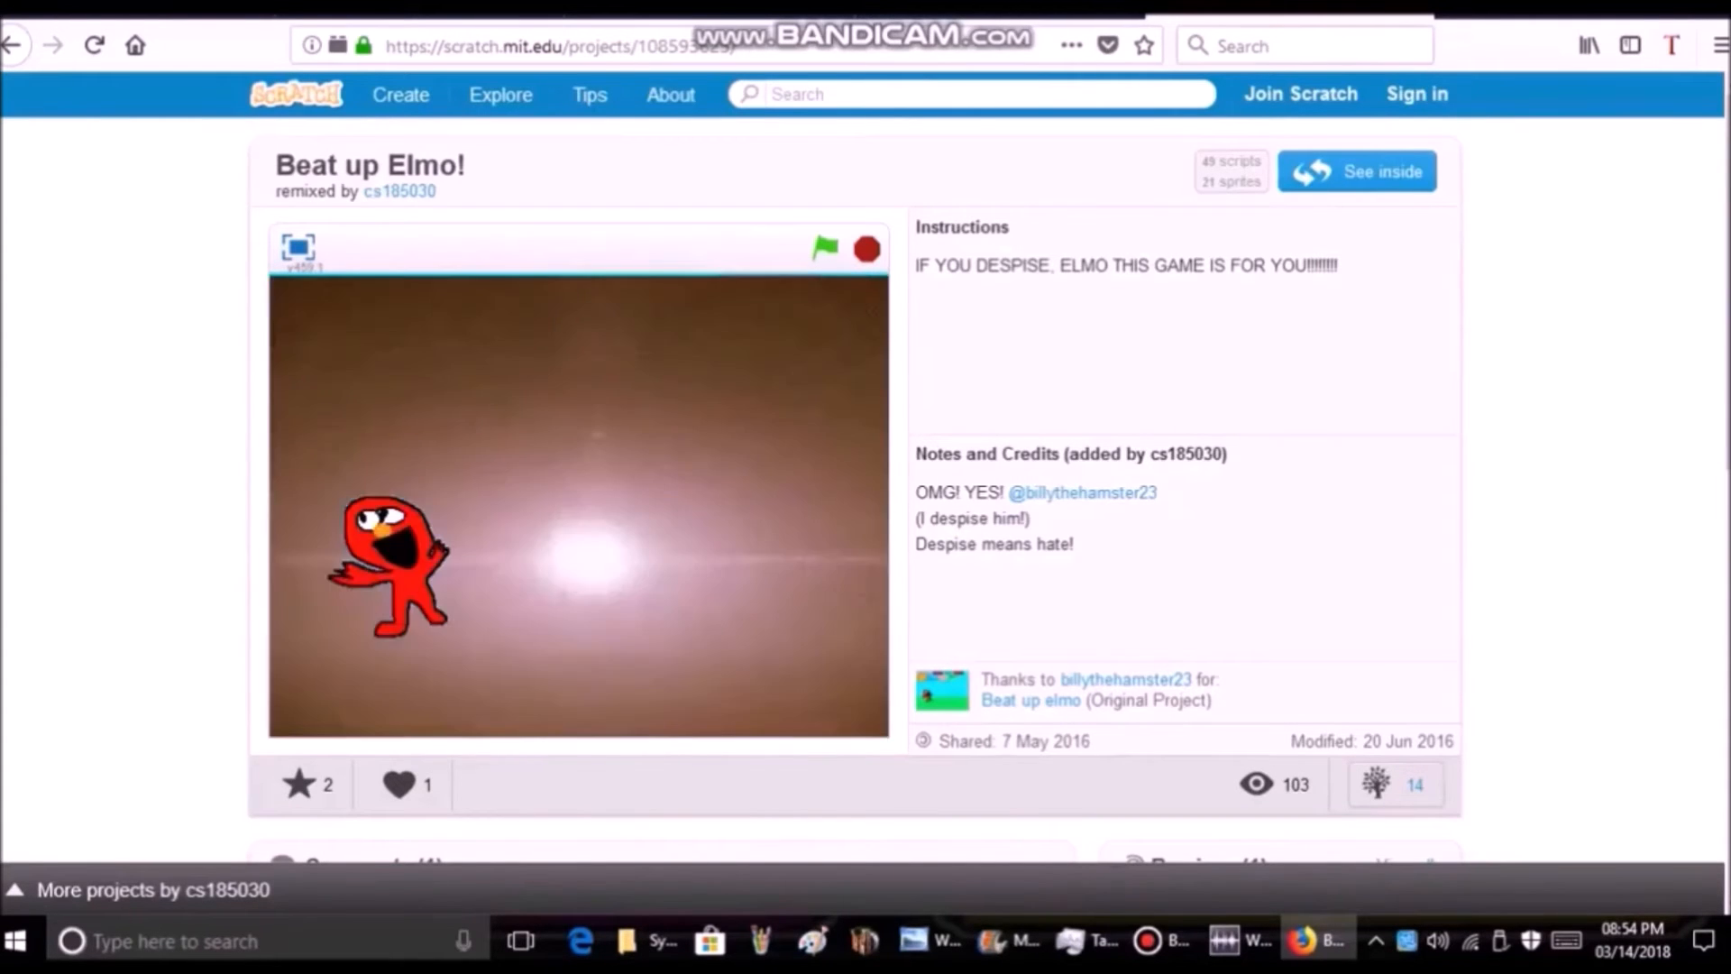
Start Beat up Elmo!, send a Kamek swarm, then trigger the Big Red Button explosion.
{"action": "left_click", "coordinate": [825, 250]}
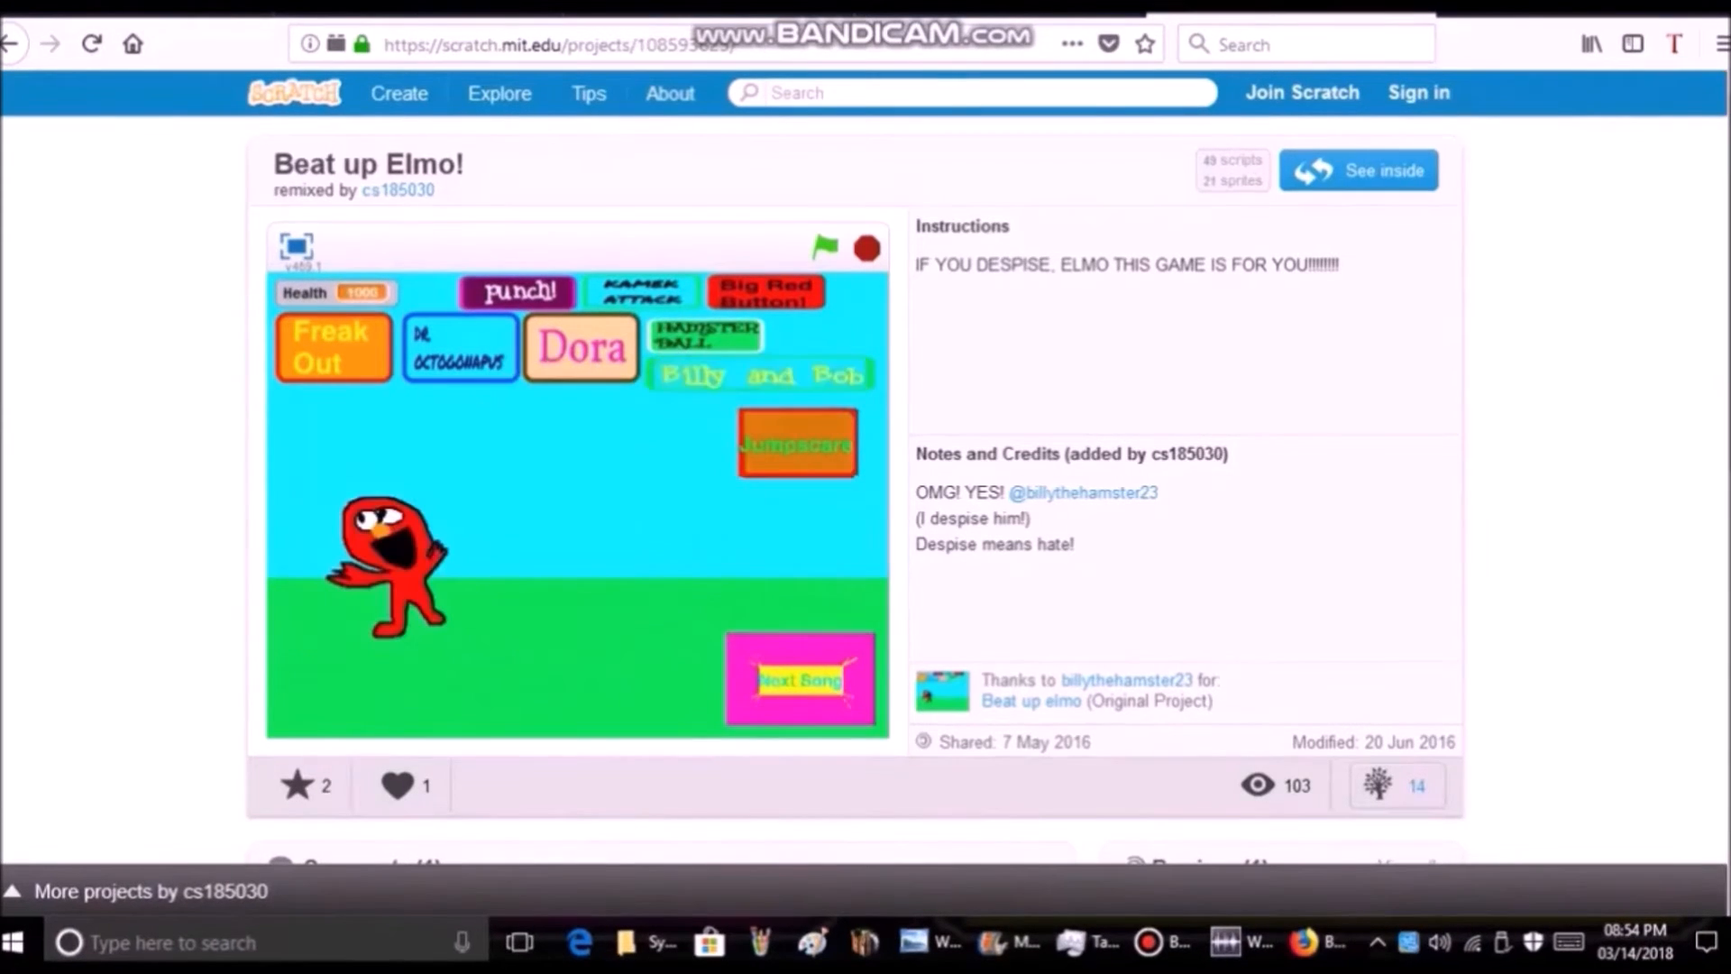
{"action": "left_click", "coordinate": [582, 349]}
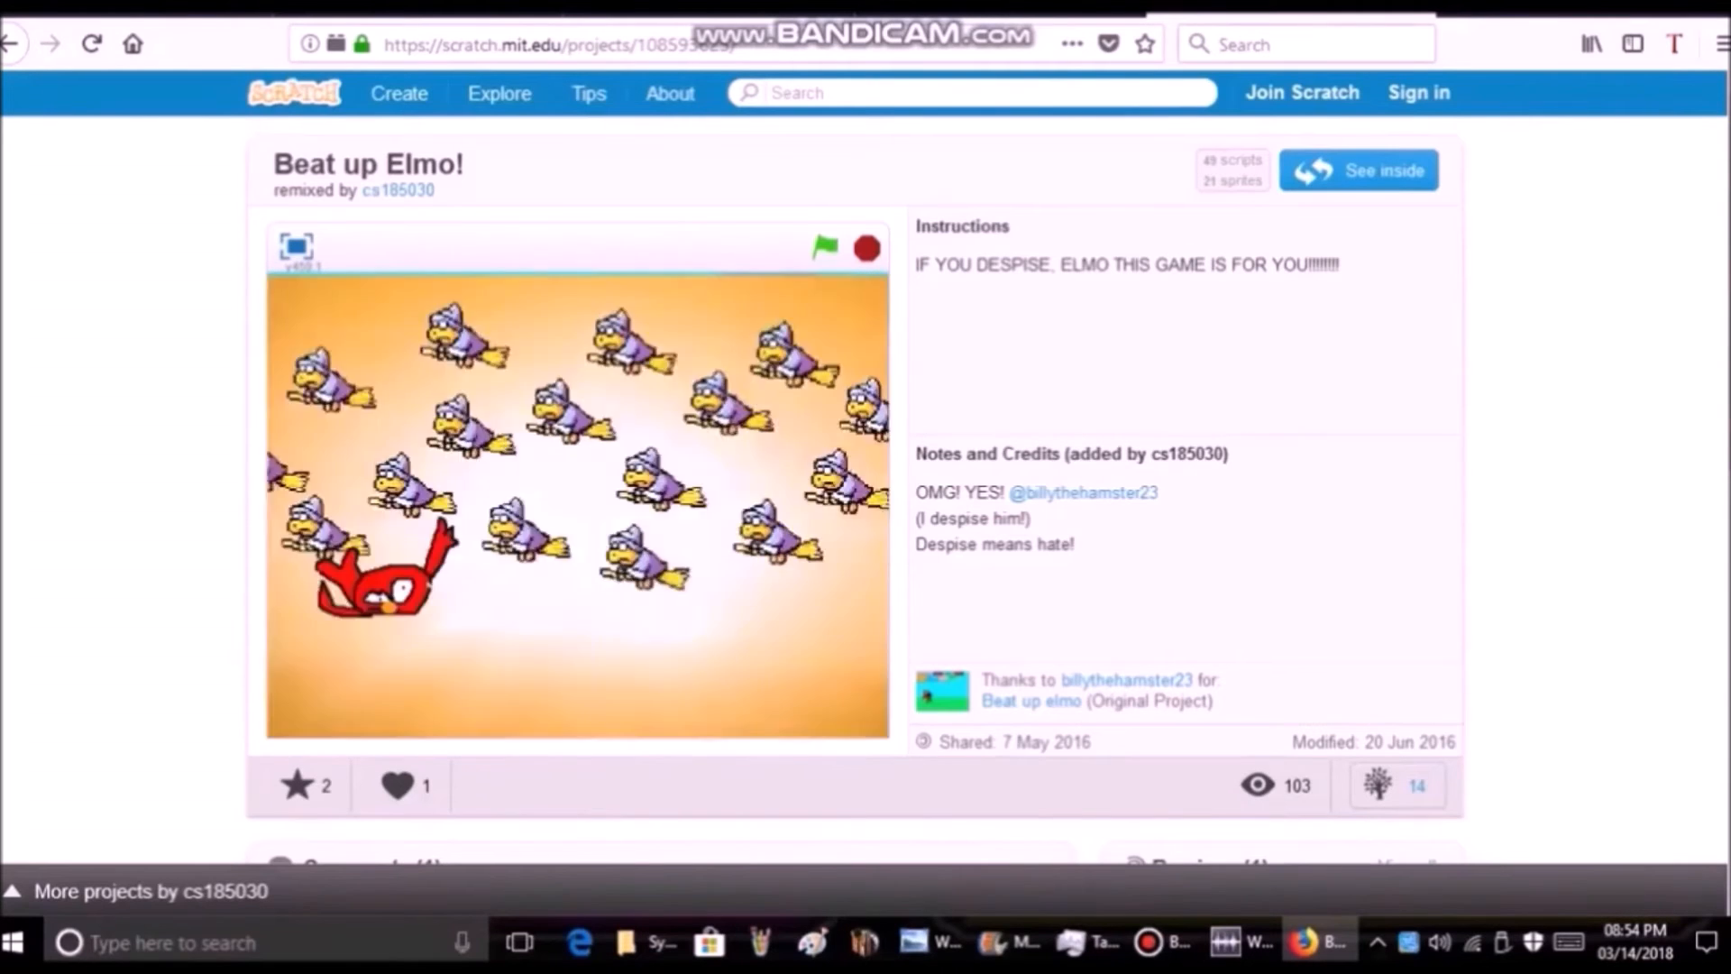
{"action": "left_click", "coordinate": [825, 247]}
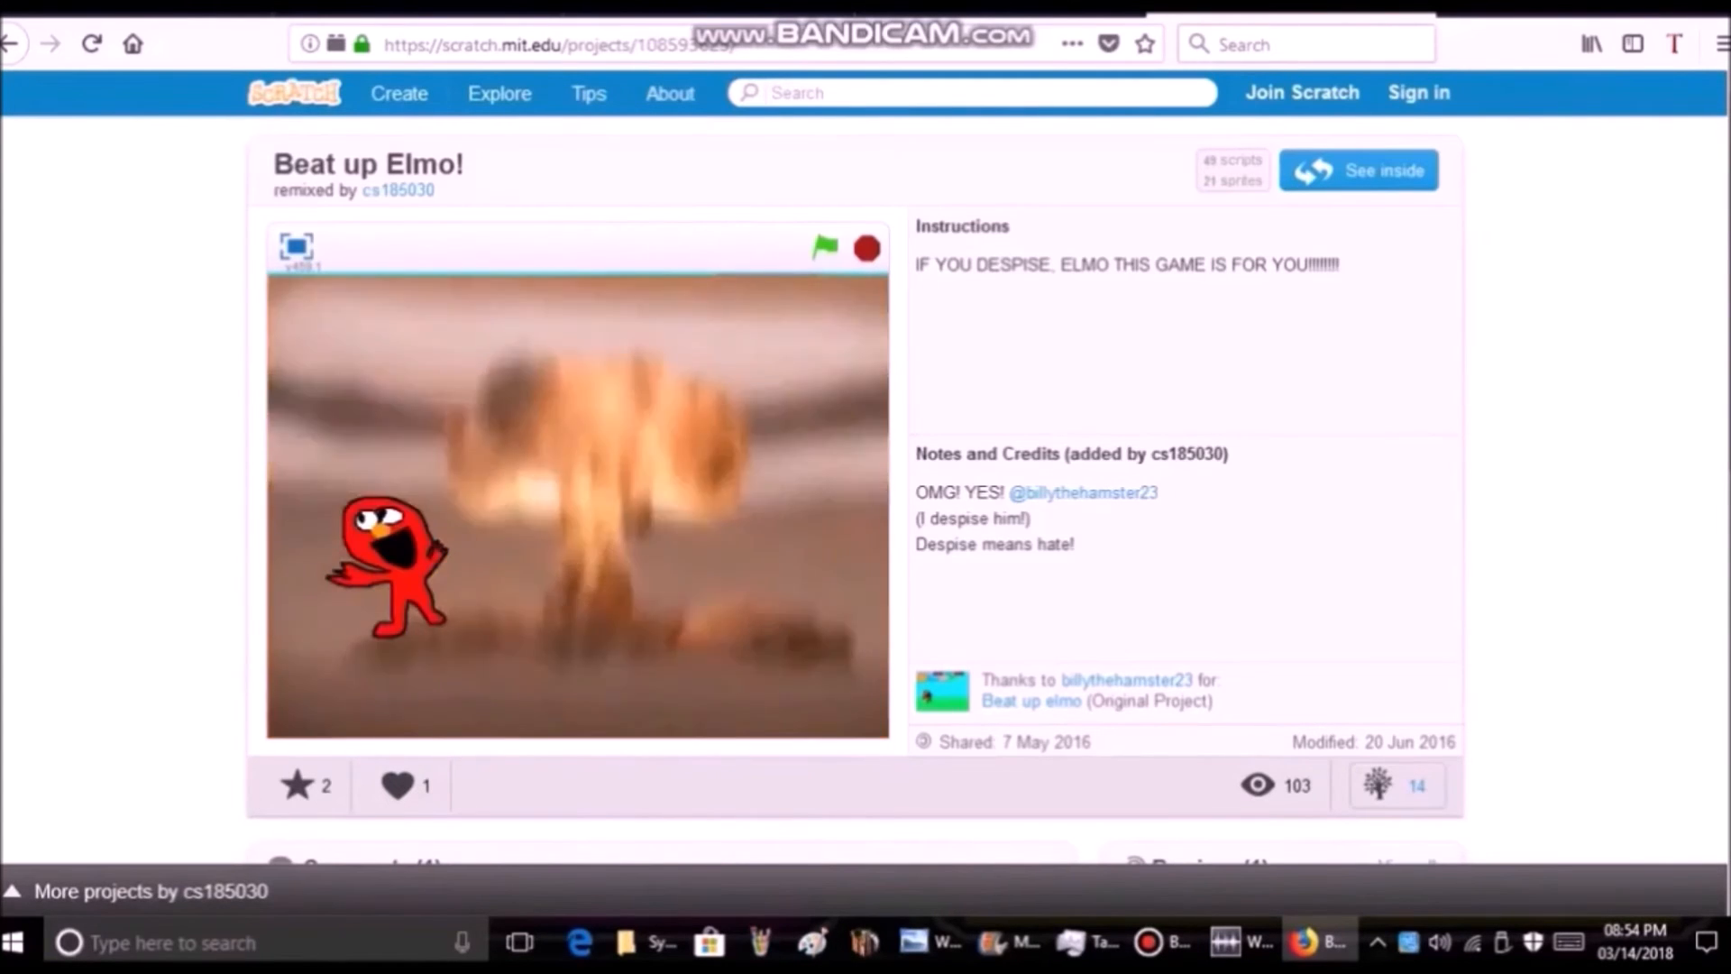
Hit Elmo with two more Kamek swarms and an explosion, then send Billy and Bob.
{"action": "left_click", "coordinate": [824, 245]}
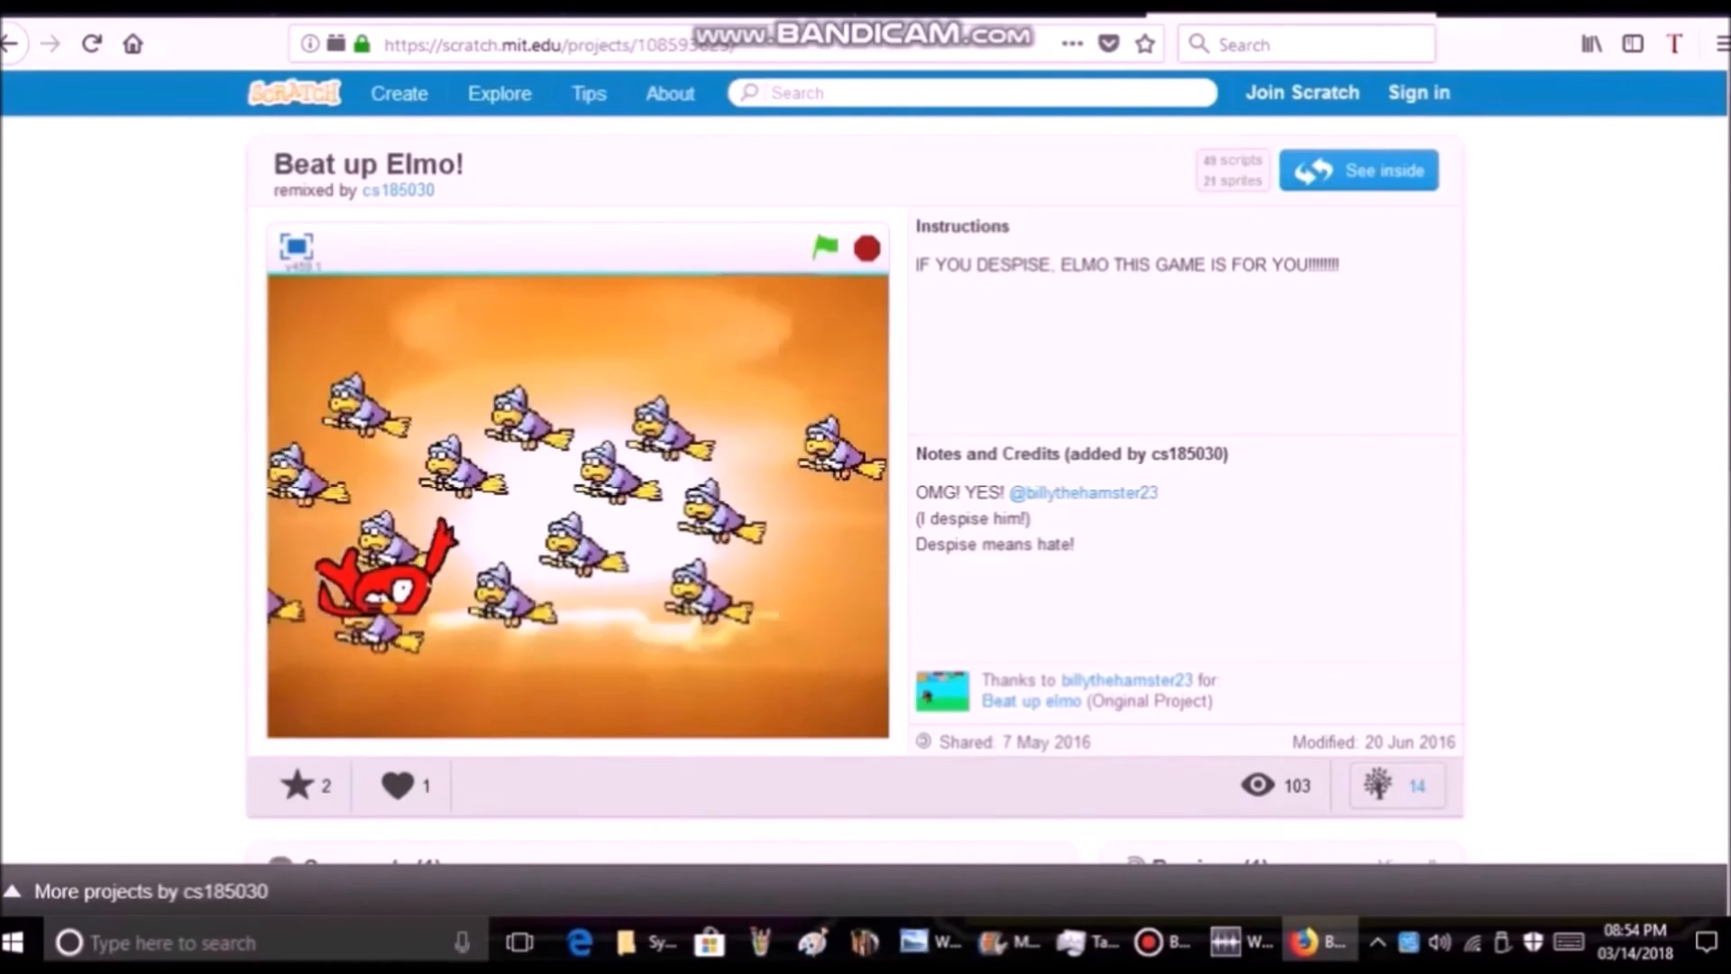
{"action": "left_click", "coordinate": [823, 247]}
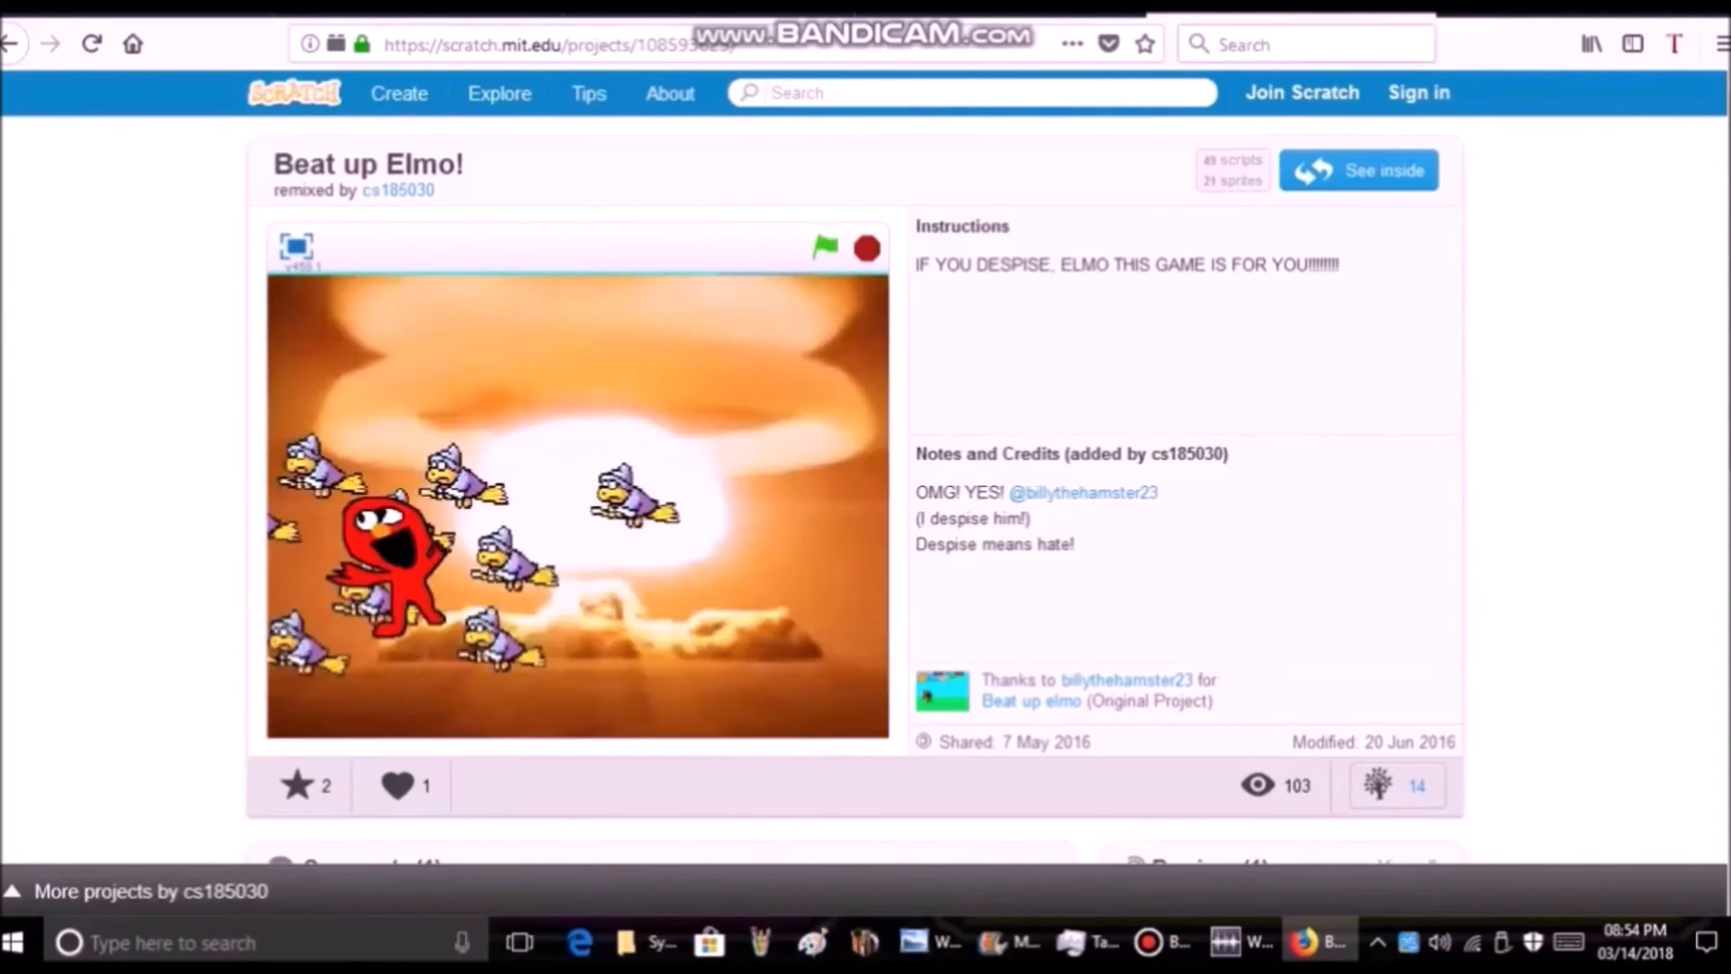
{"action": "left_click", "coordinate": [820, 247]}
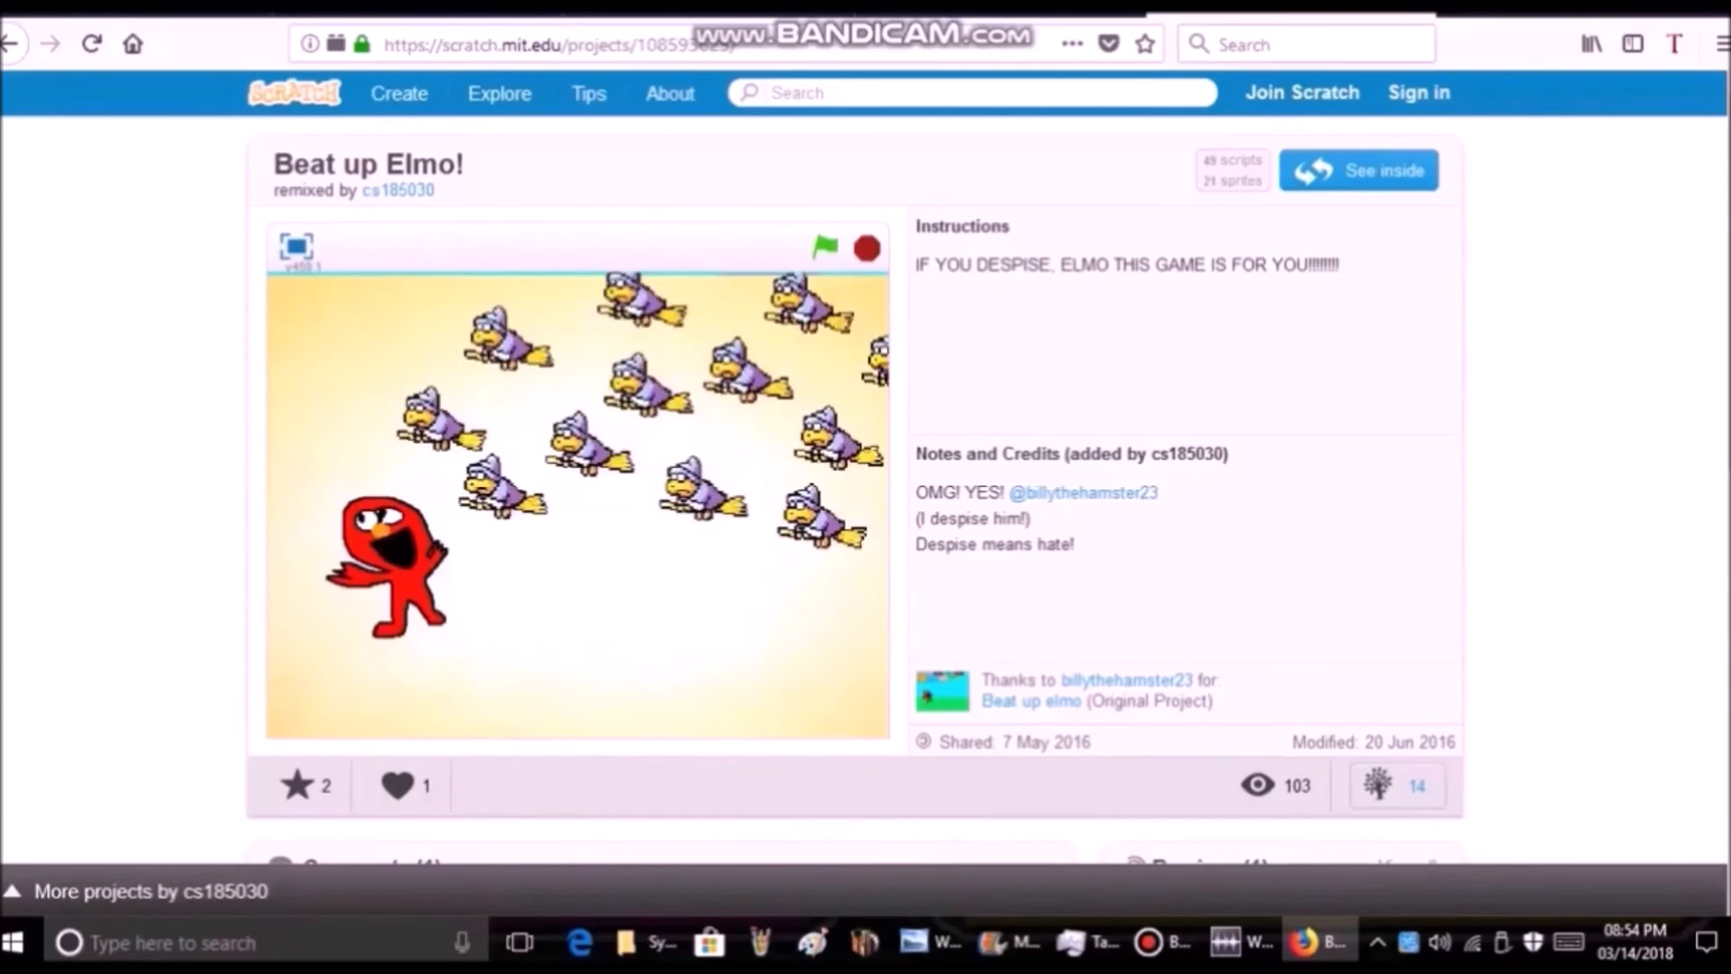
{"action": "left_click", "coordinate": [823, 248]}
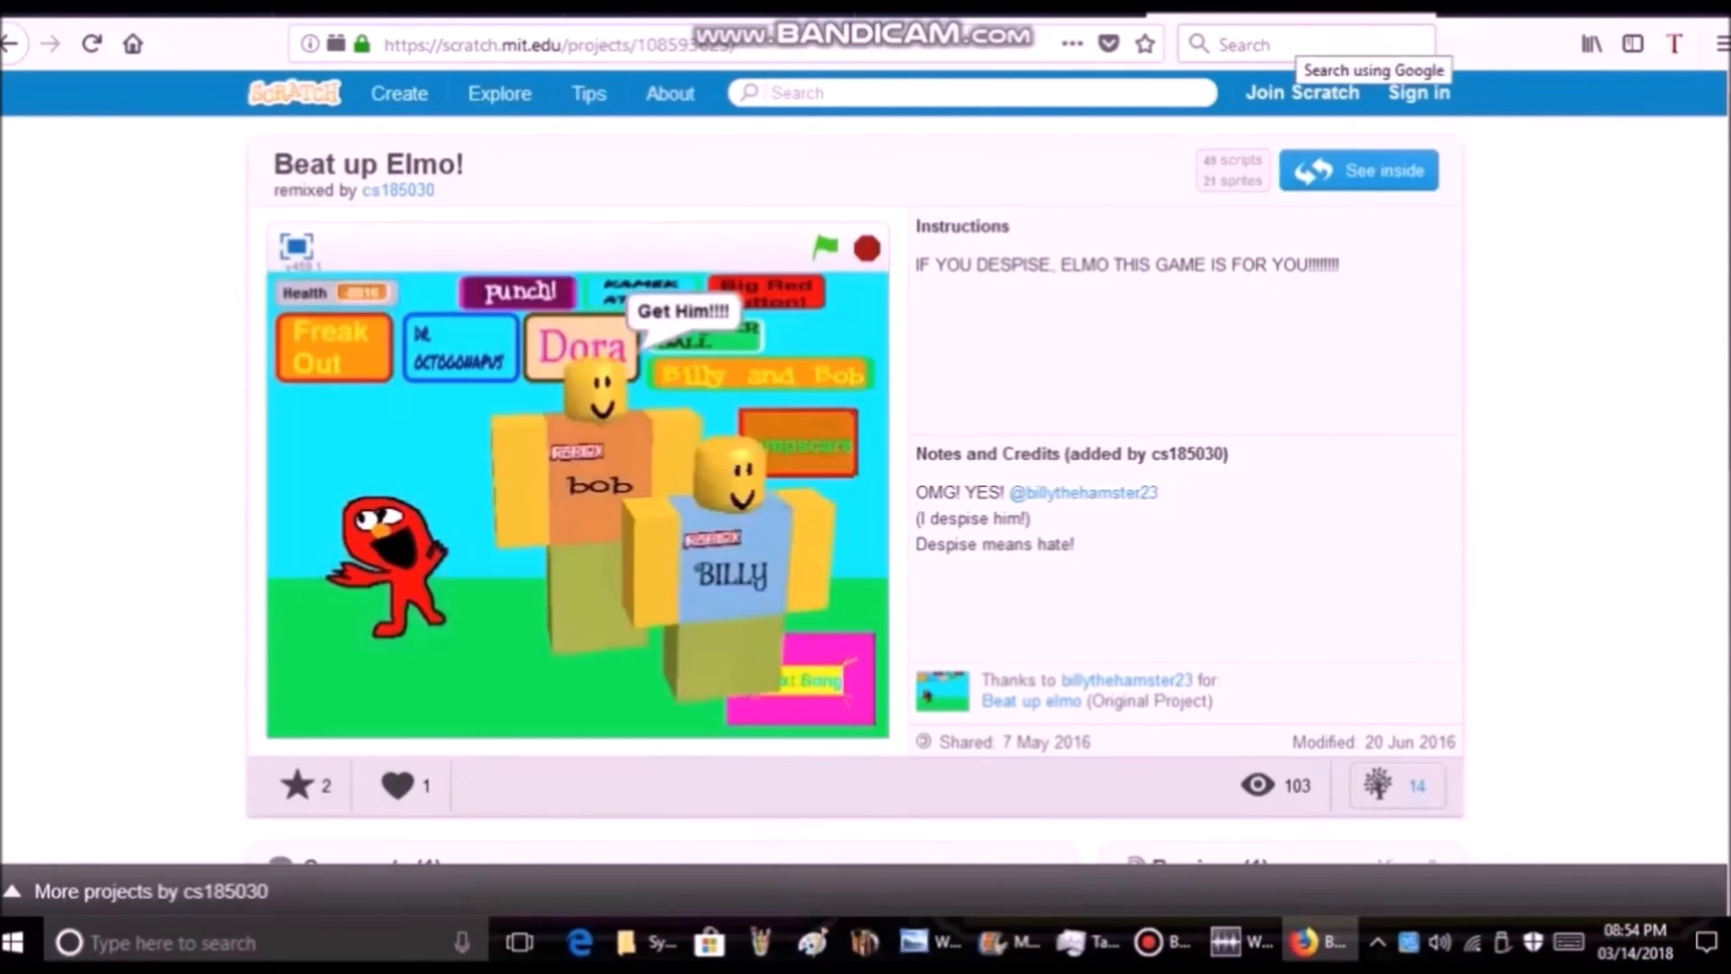